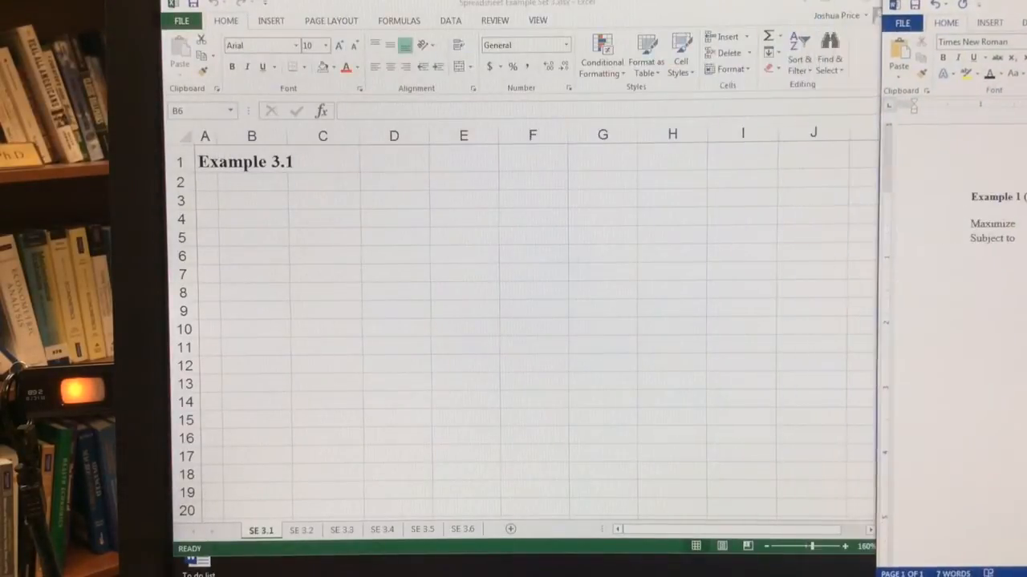
Add X and Y headings, shade the input cells light blue, and label B4 f(x,y)
{"action": "left_click", "coordinate": [322, 181]}
{"action": "type", "text": "X"}
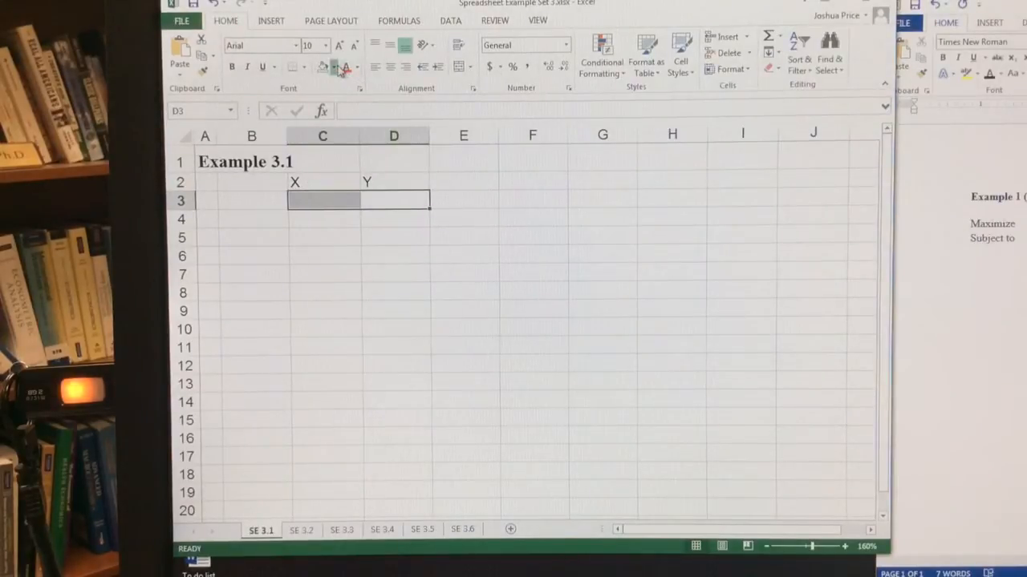
{"action": "left_click", "coordinate": [331, 67]}
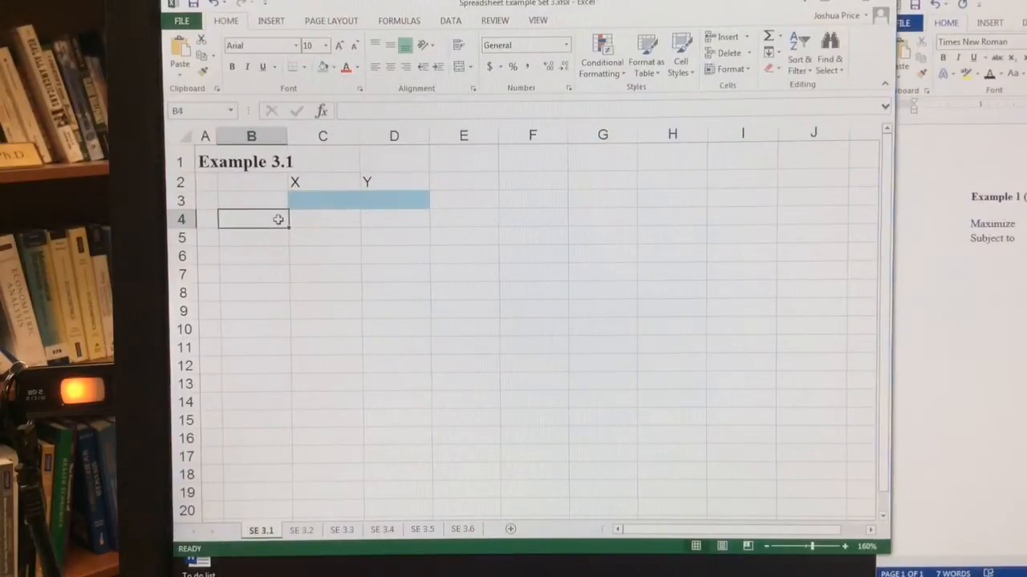
{"action": "type", "text": "f(x,y"}
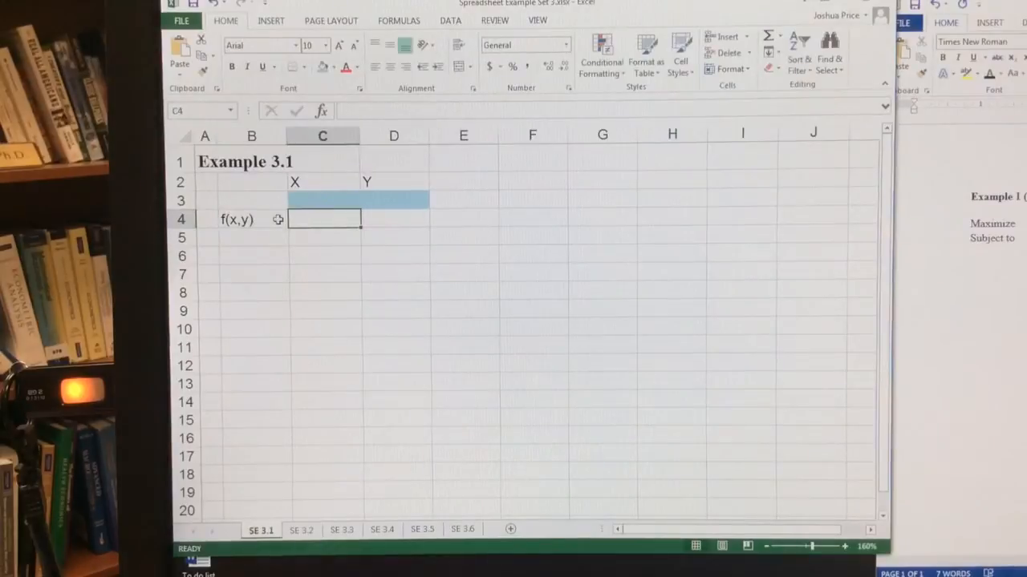
Enter =120*C3-4*C3^2+2*C3*D3-3*D3^2+96*D3-102 in C4, evaluating to -102
{"action": "type", "text": "="}
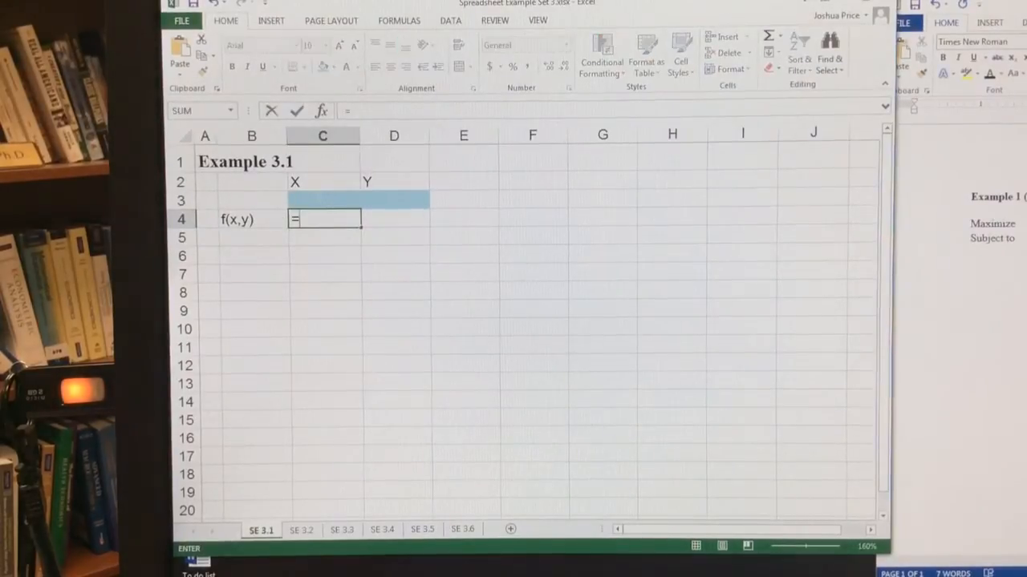
{"action": "type", "text": "120*C3"}
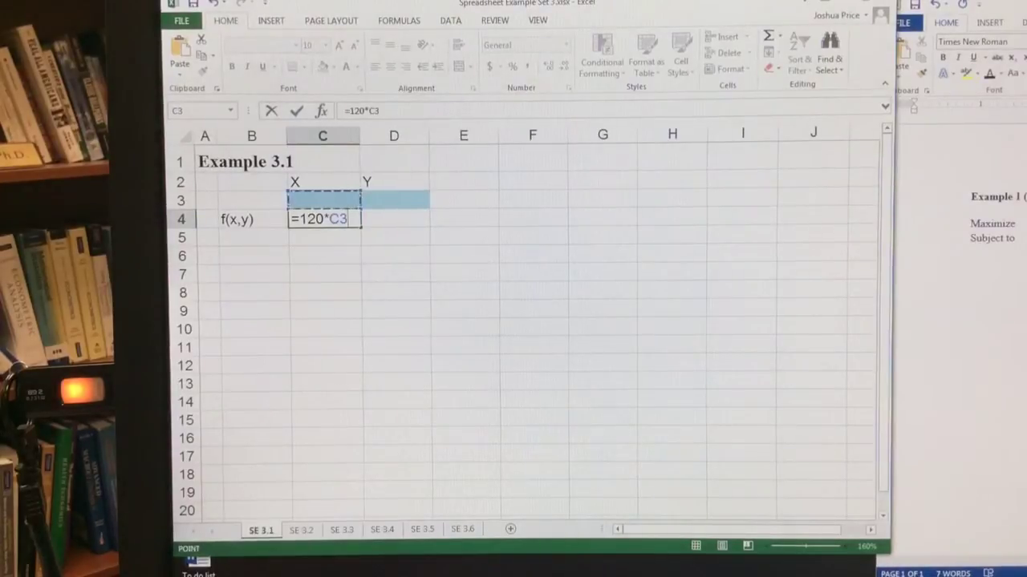
{"action": "type", "text": "-4*C3"}
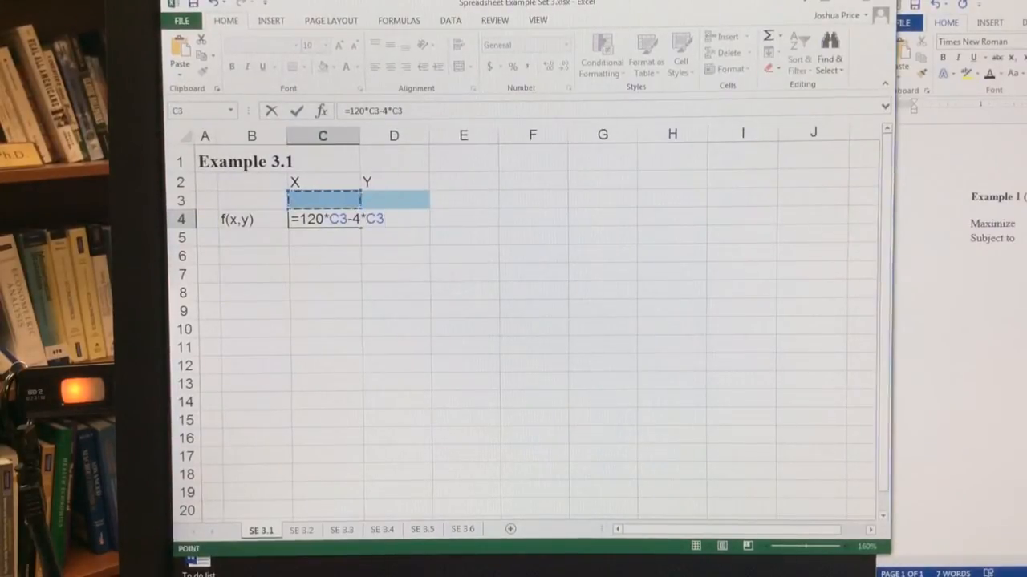
{"action": "type", "text": "^2"}
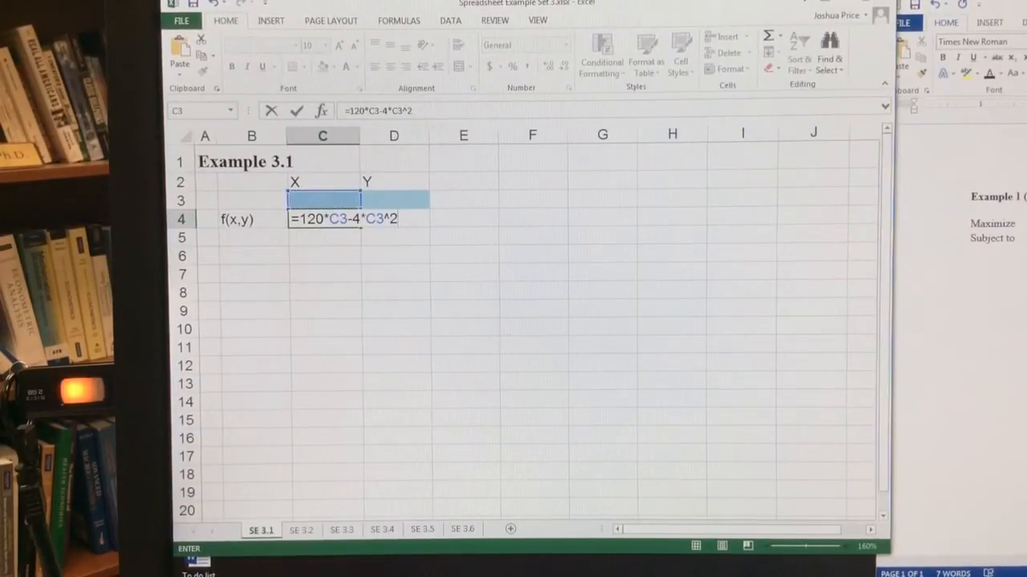
{"action": "type", "text": "+32"}
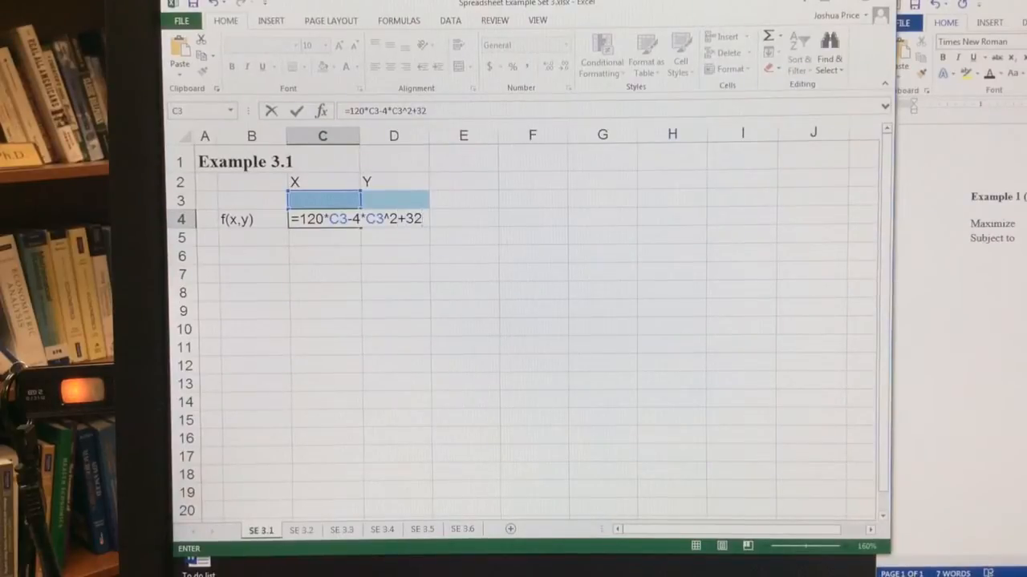
{"action": "type", "text": "2*"}
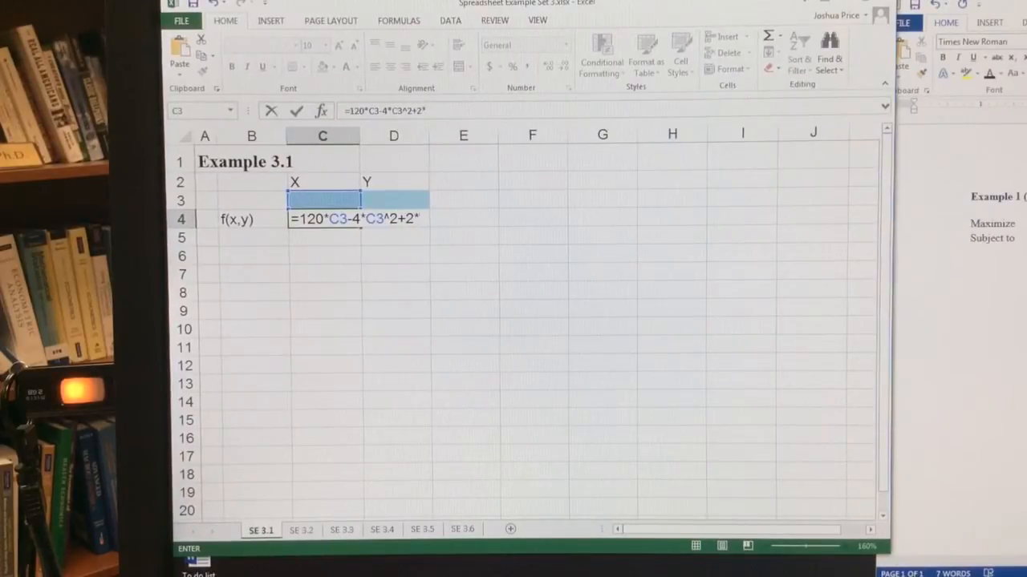
{"action": "type", "text": "C3*D3"}
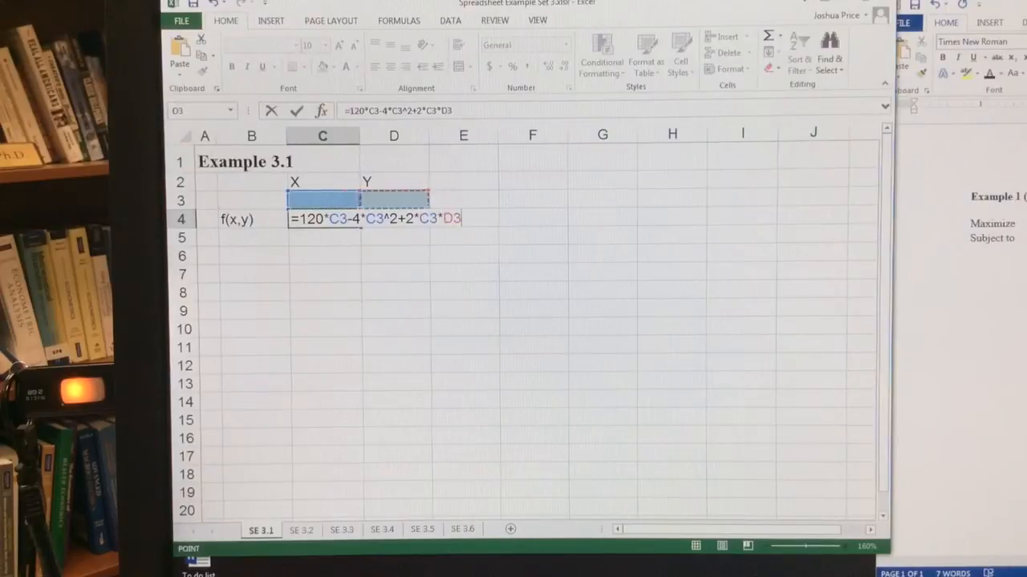
{"action": "type", "text": "-3*D3"}
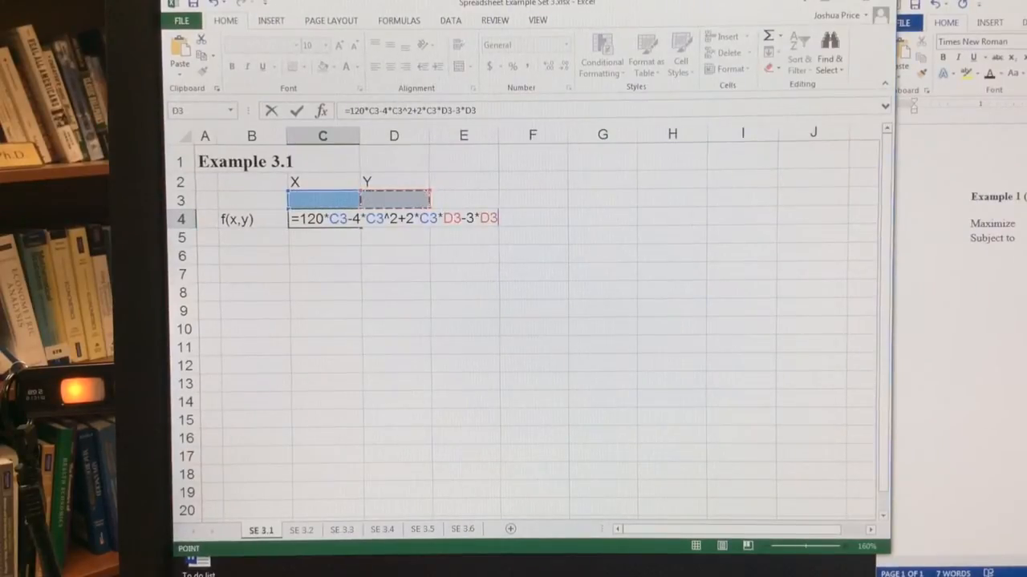
{"action": "type", "text": "^2+96*D3"}
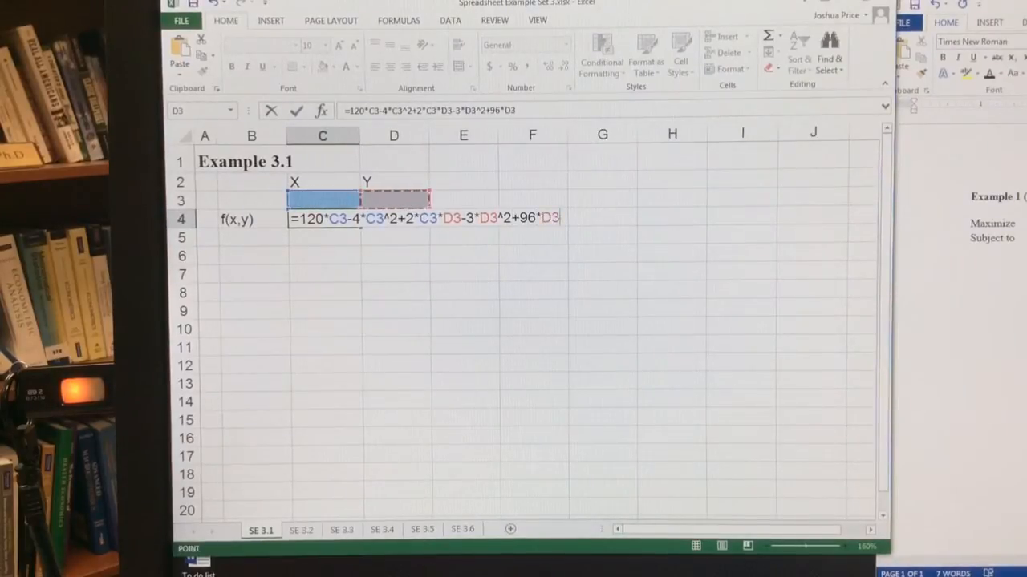
{"action": "type", "text": "-102"}
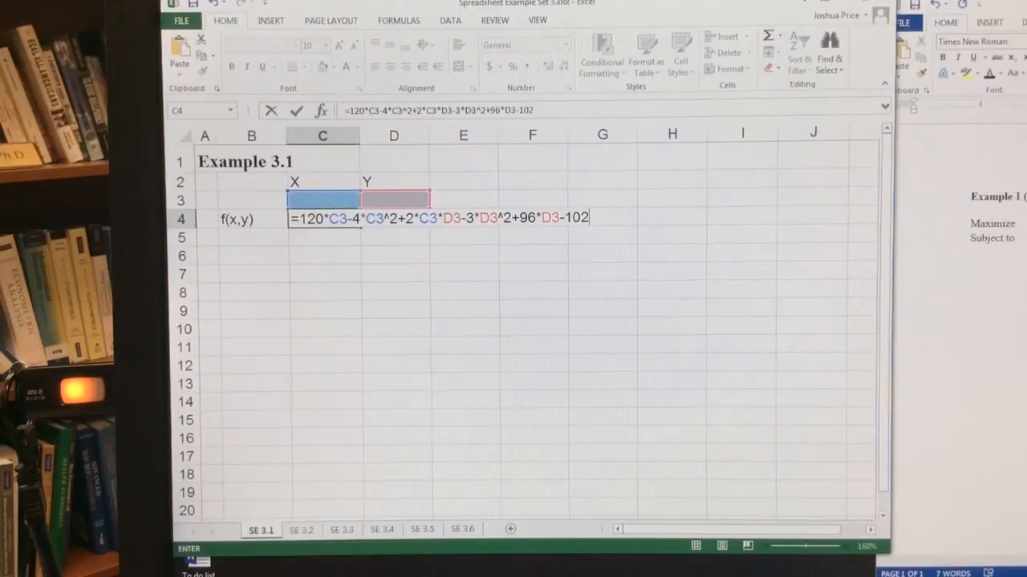
{"action": "key", "text": "Enter"}
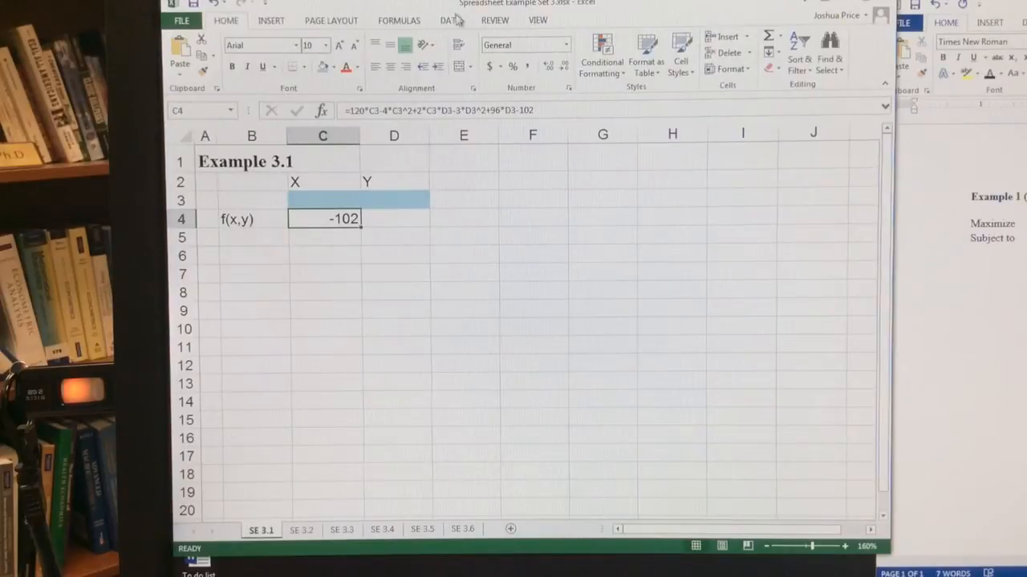
{"action": "left_click", "coordinate": [449, 21]}
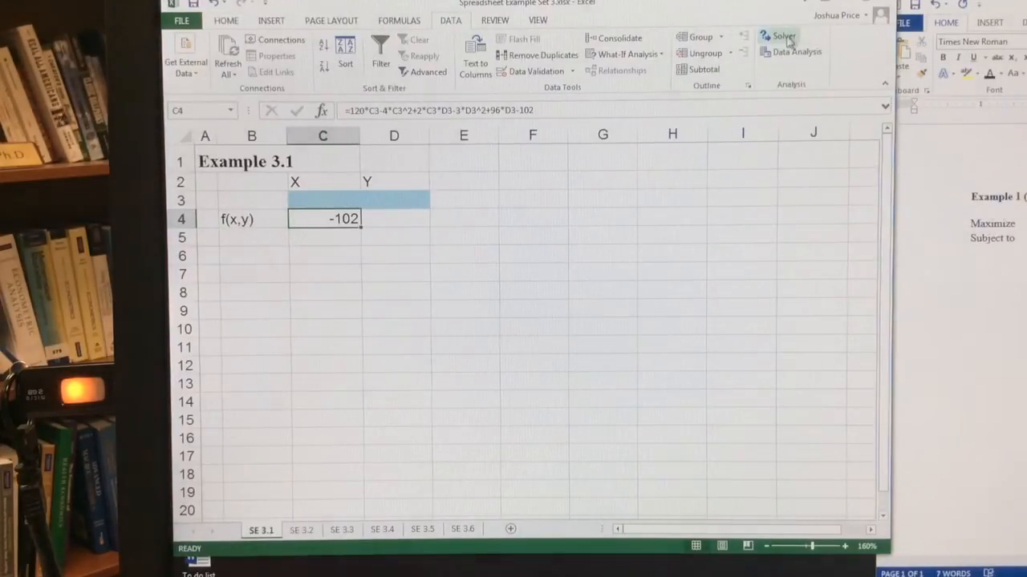
Maximize C4 with Solver by changing C3:D3, keeping X≈20.727, Y≈22.909, f≈2241.273
{"action": "left_click", "coordinate": [780, 37]}
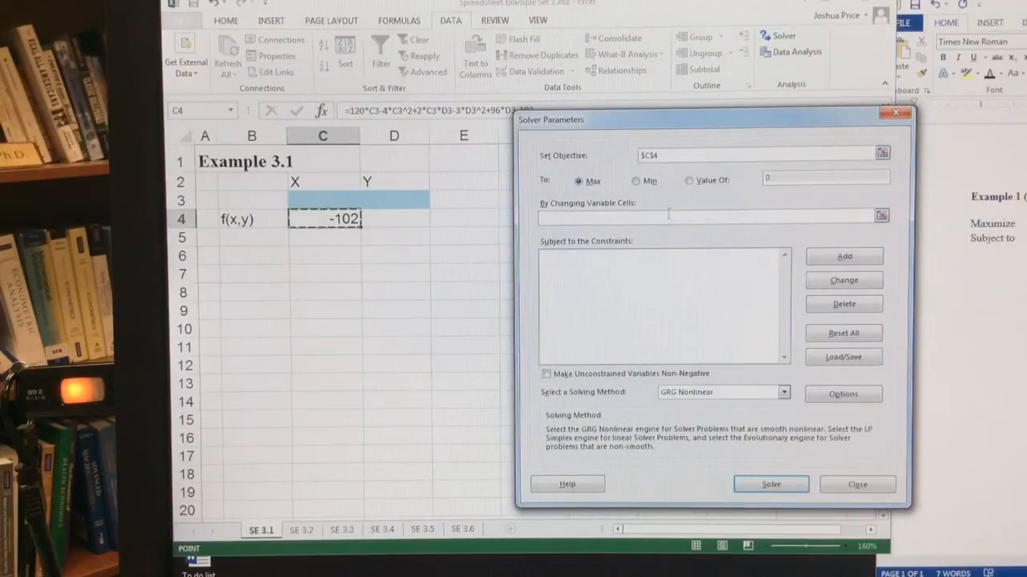
{"action": "left_click", "coordinate": [393, 191]}
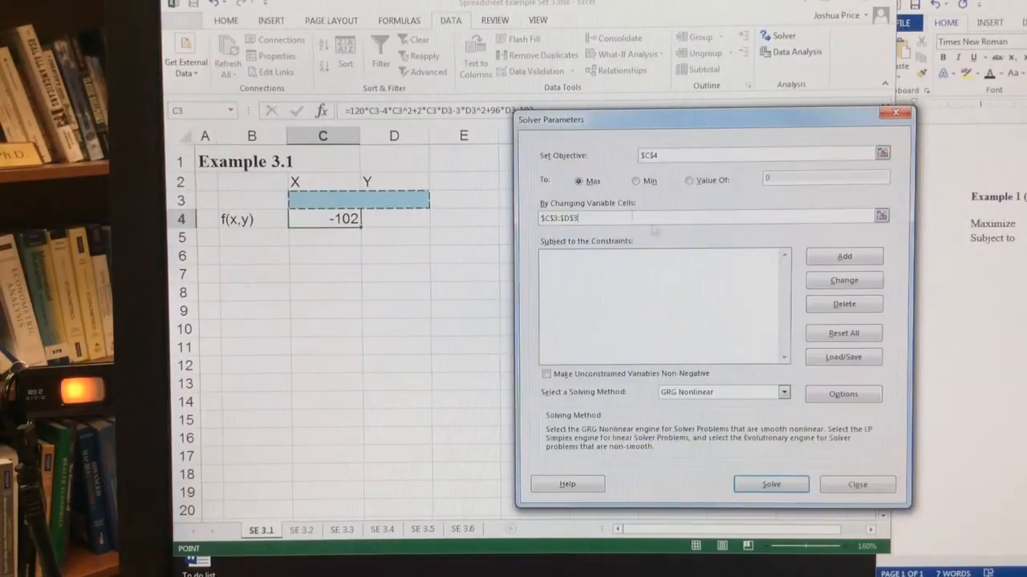
{"action": "left_click", "coordinate": [770, 484]}
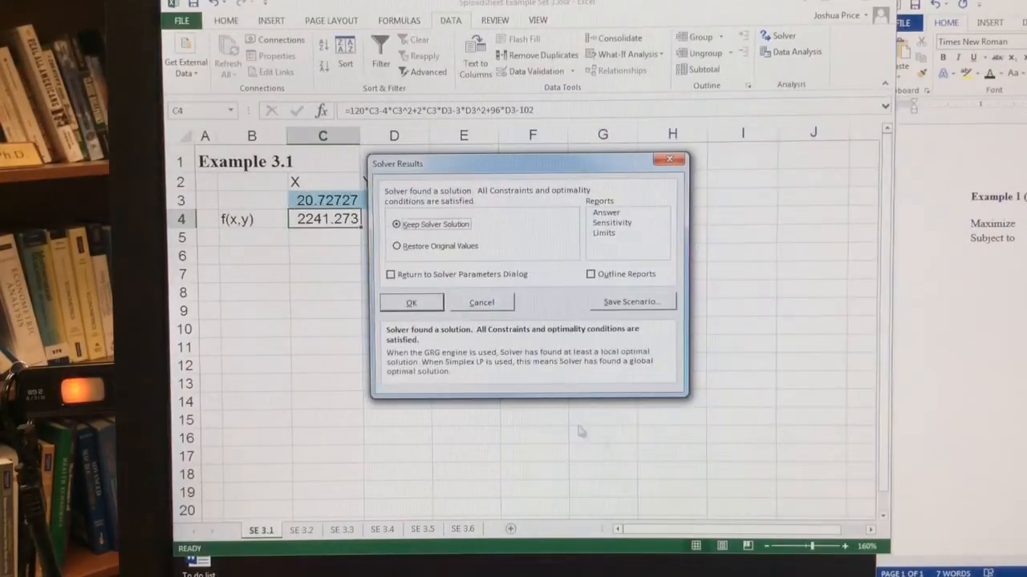
{"action": "left_click", "coordinate": [410, 302]}
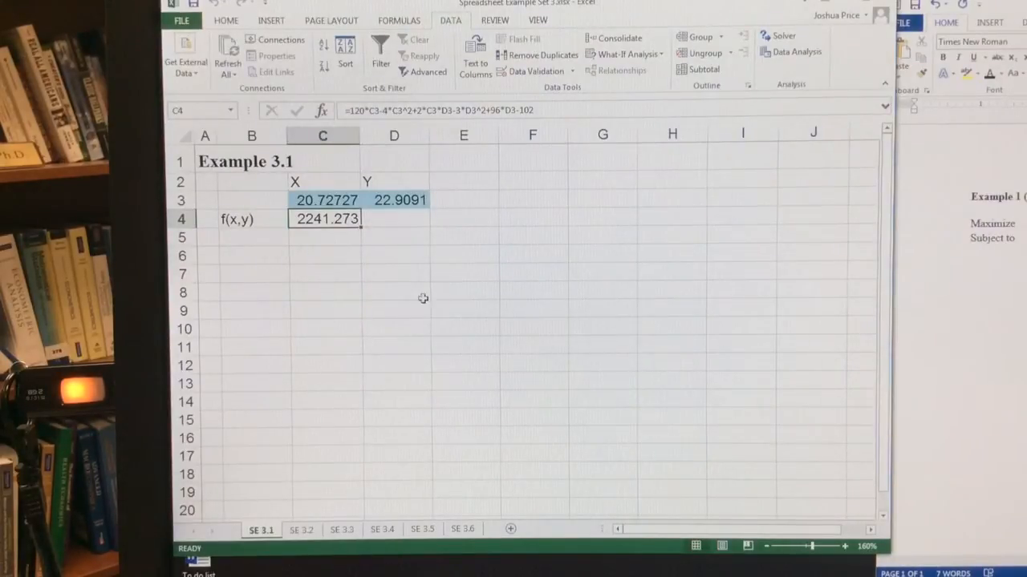
{"action": "left_click", "coordinate": [322, 199]}
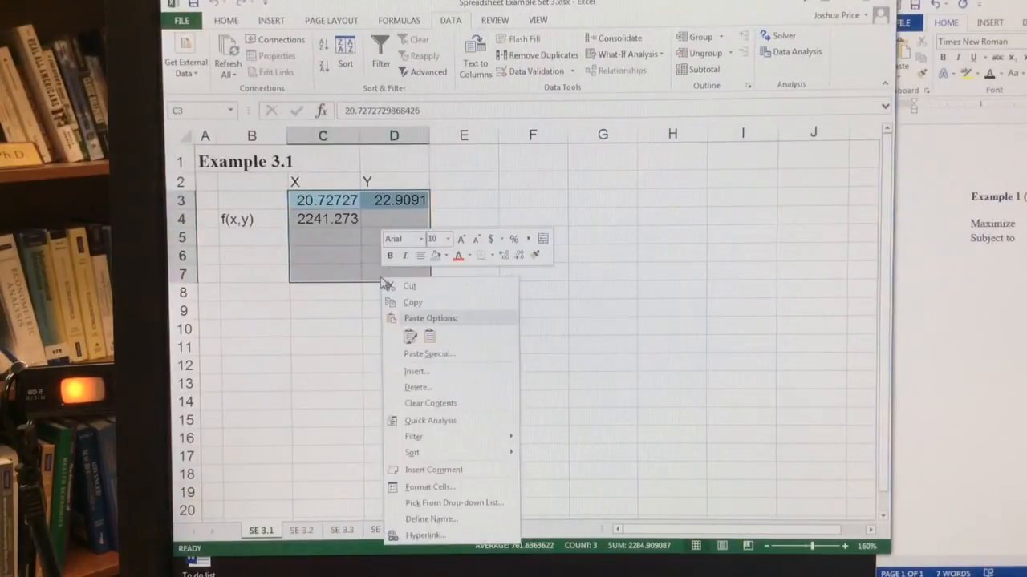
Format the X, Y and f(x,y) cells as Number with 2 decimal places
{"action": "left_click", "coordinate": [430, 488]}
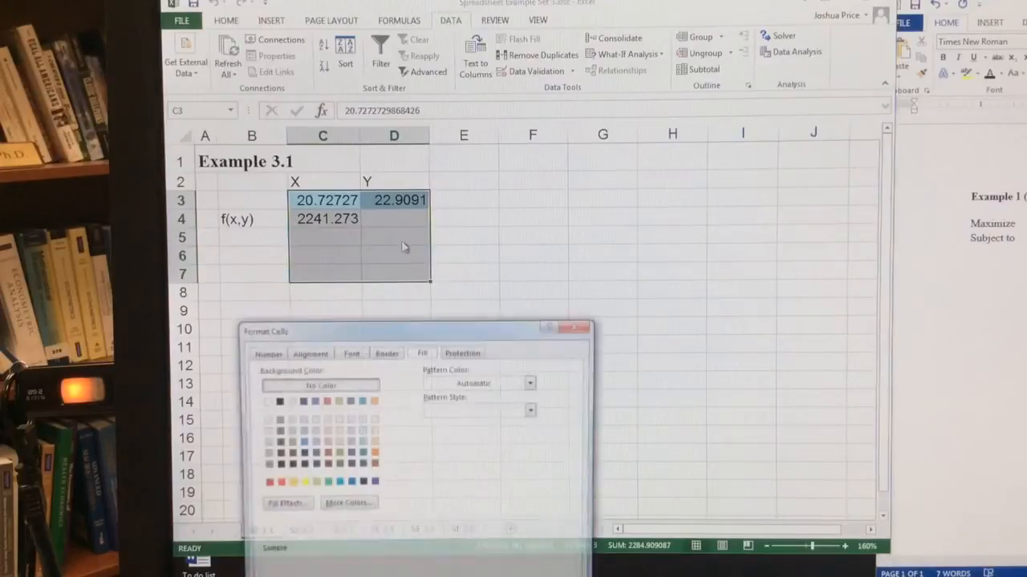
{"action": "left_click", "coordinate": [263, 351]}
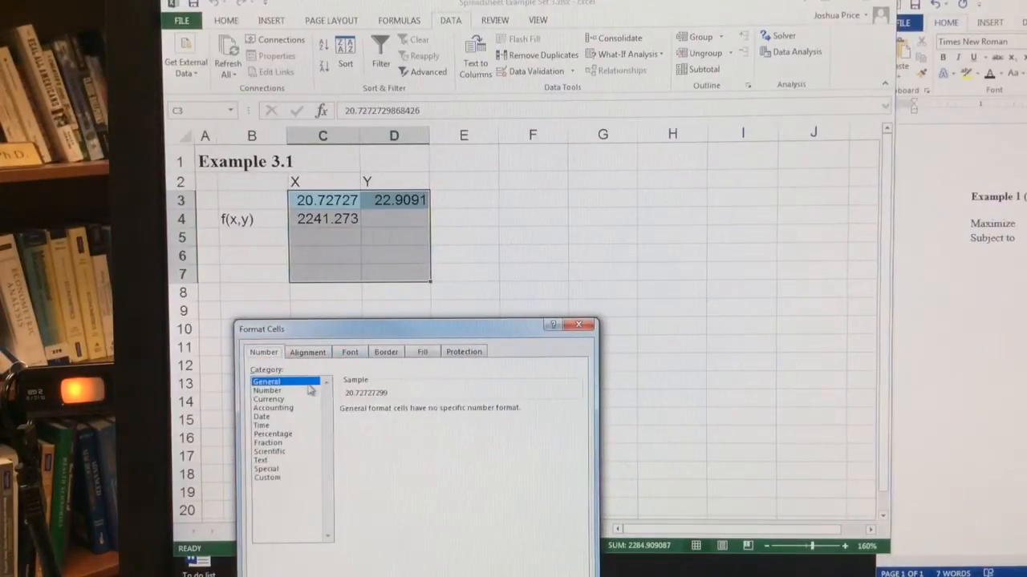
{"action": "left_click", "coordinate": [266, 391]}
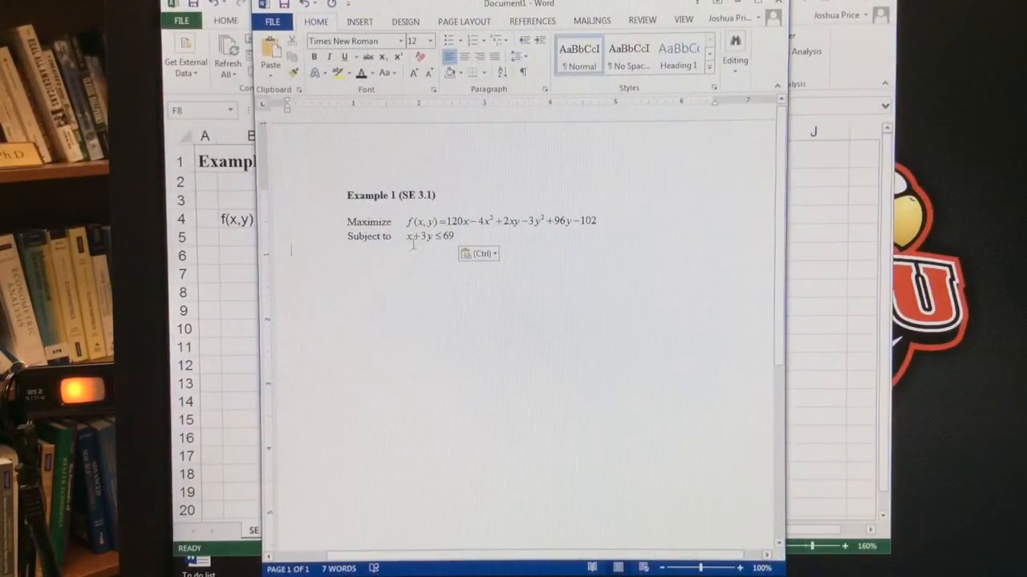
{"action": "mouse_move", "coordinate": [433, 282]}
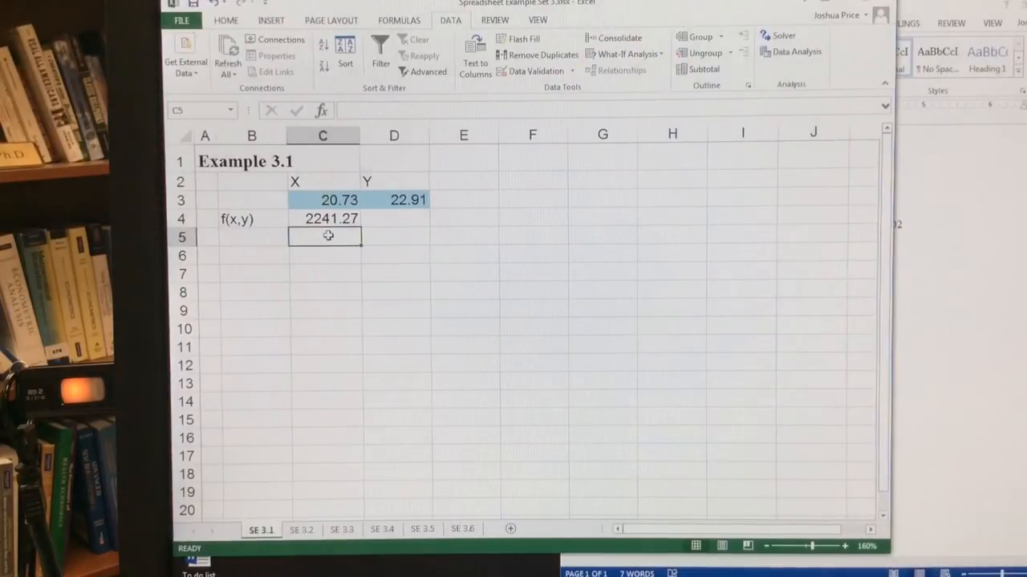
Label C5 LHS and D5 RHS for the constraint row
{"action": "type", "text": "LHS"}
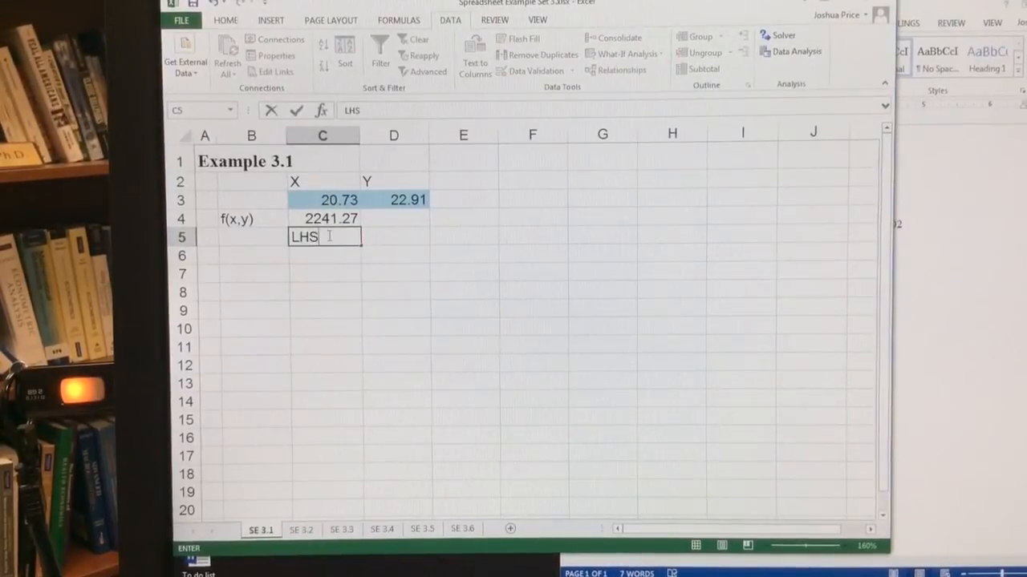
{"action": "type", "text": "RHS"}
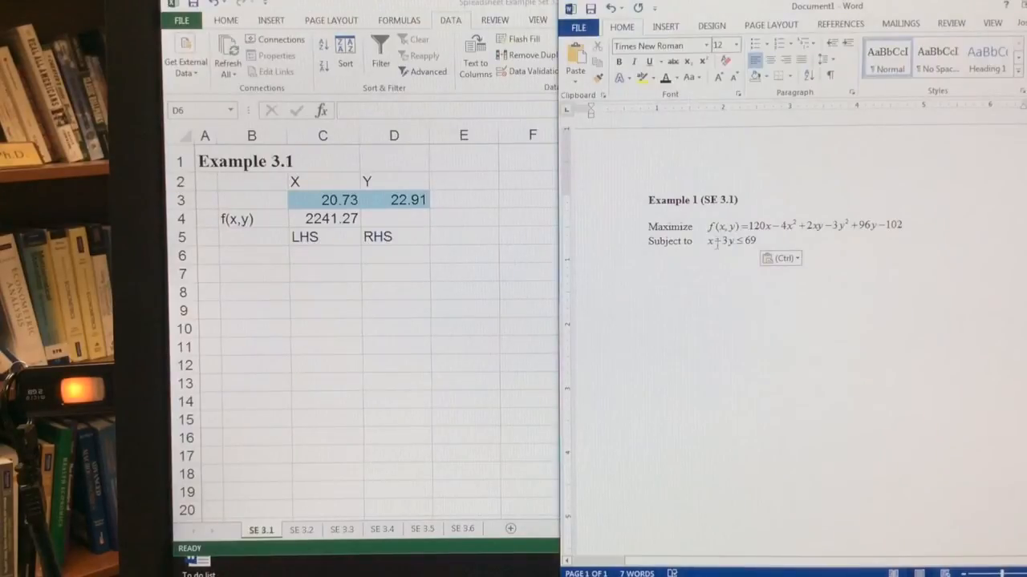
{"action": "left_click", "coordinate": [393, 255]}
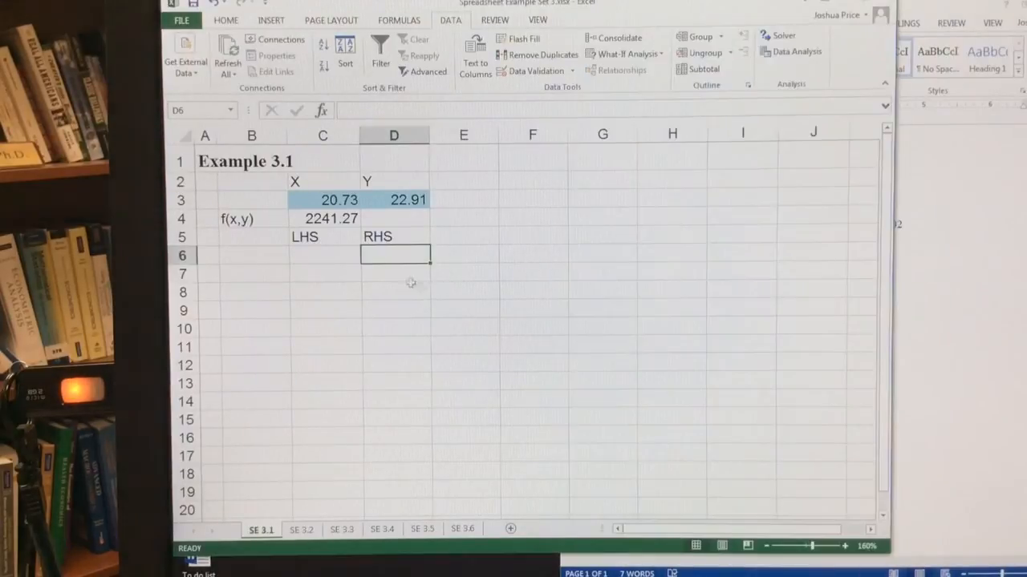
Enter =C3+3*D3 under LHS (89.45) and 69 under RHS
{"action": "left_click", "coordinate": [322, 255]}
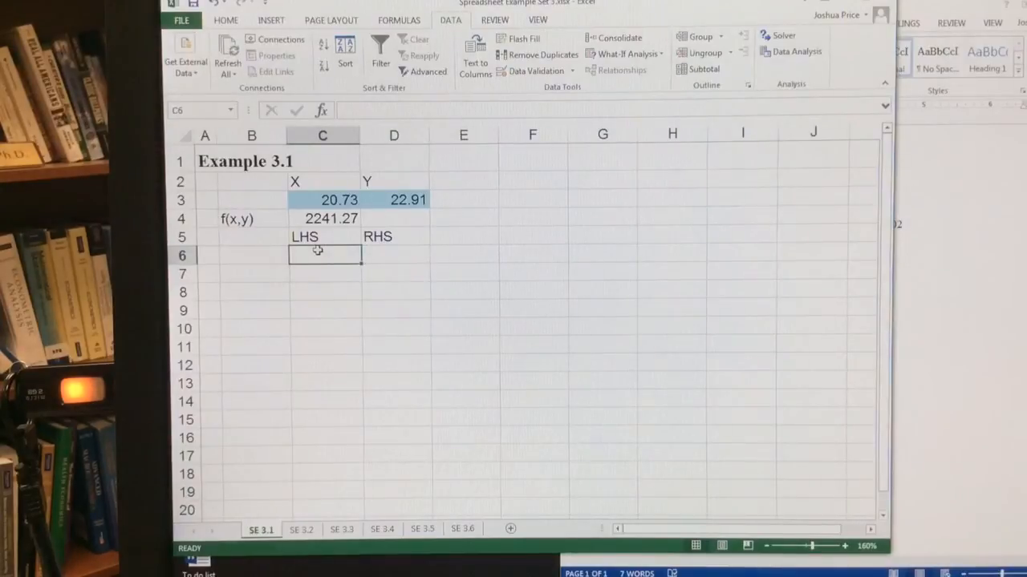
{"action": "type", "text": "=C3+3*C2"}
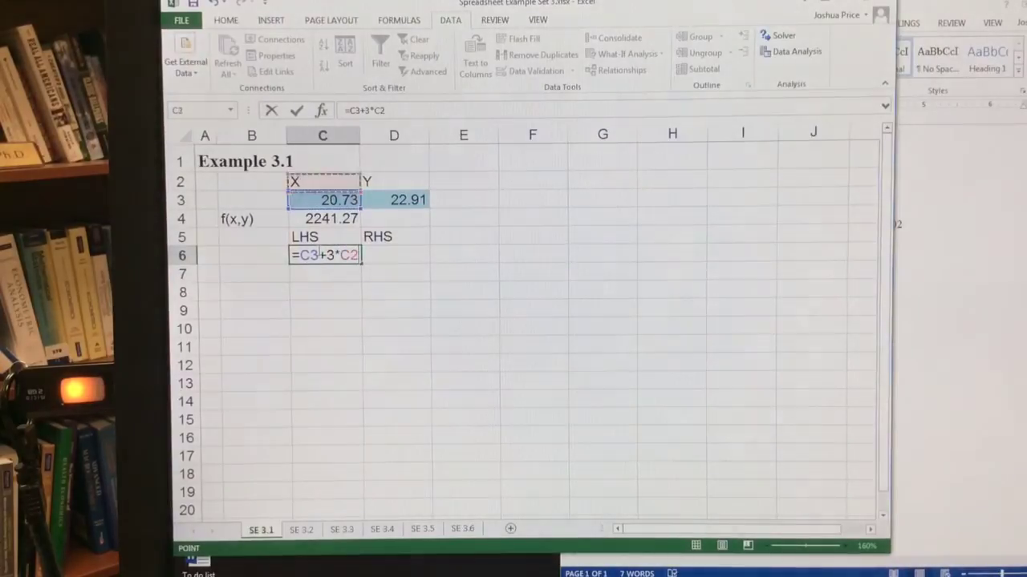
{"action": "key", "text": "Enter"}
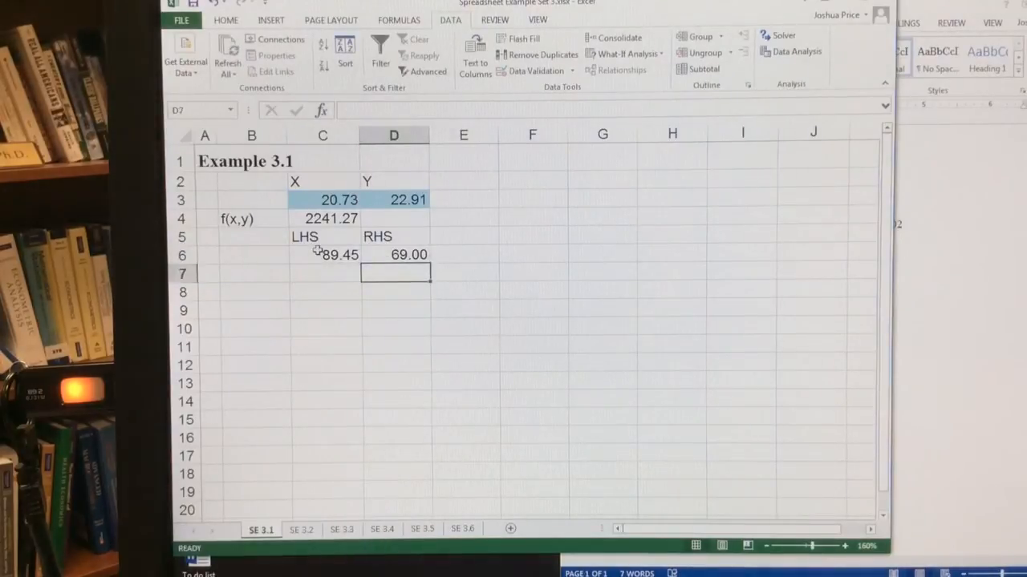
{"action": "left_click", "coordinate": [394, 290]}
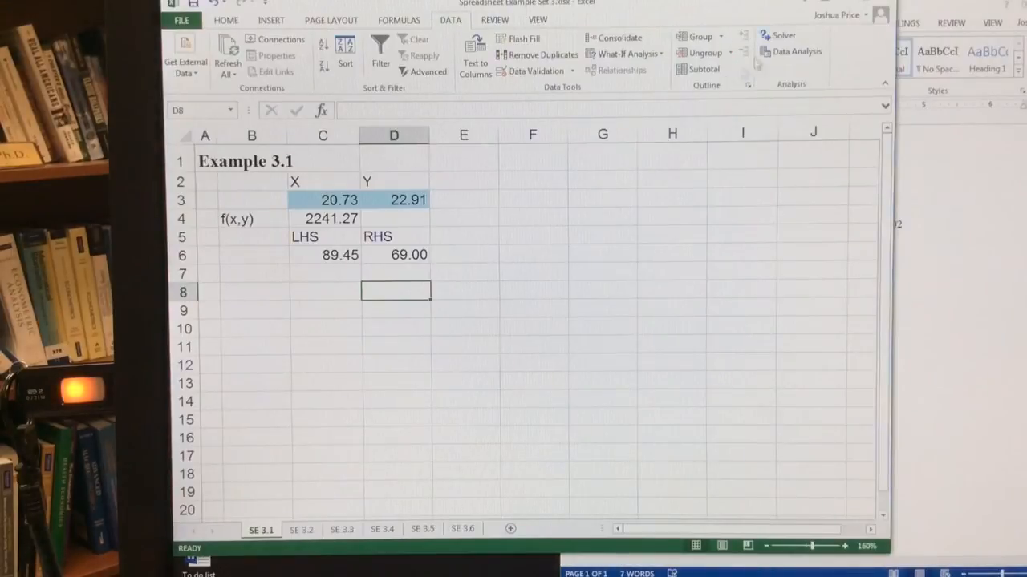
Rerun Solver with constraint C6 <= D6, keeping X=18, Y=17, f(x,y)=2139
{"action": "left_click", "coordinate": [768, 37]}
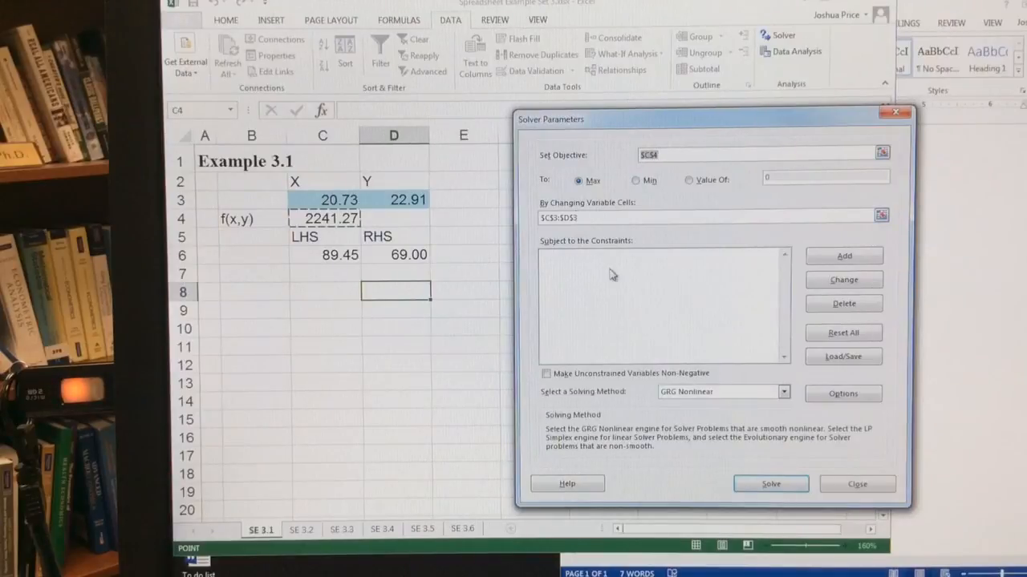
{"action": "left_click", "coordinate": [844, 257]}
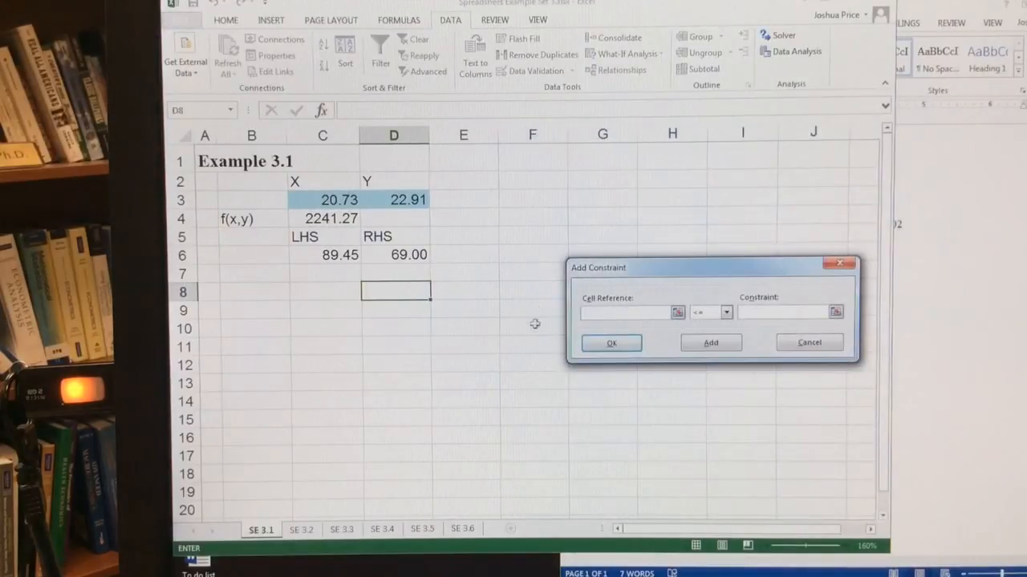
{"action": "left_click", "coordinate": [321, 253]}
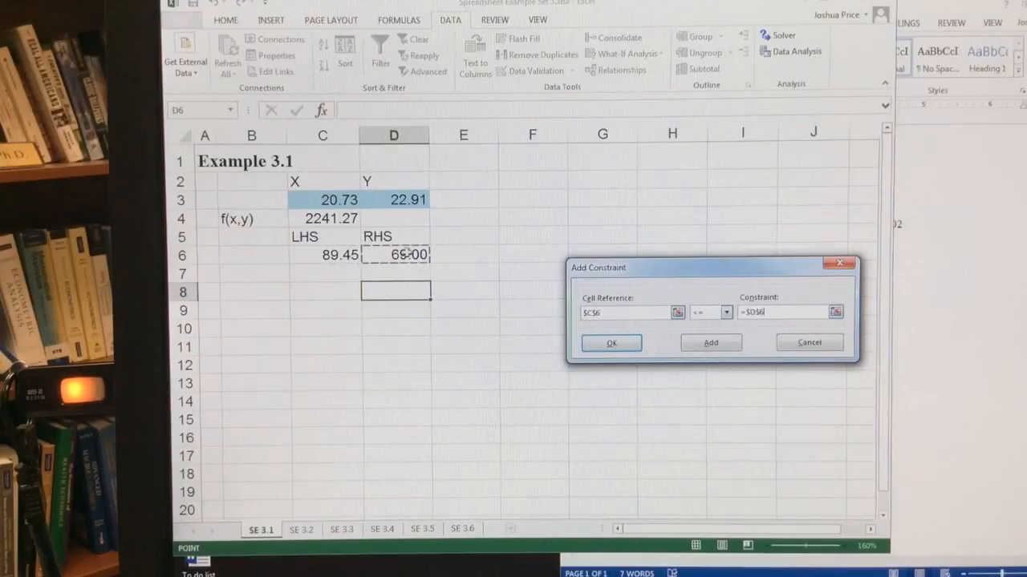
{"action": "left_click", "coordinate": [610, 343]}
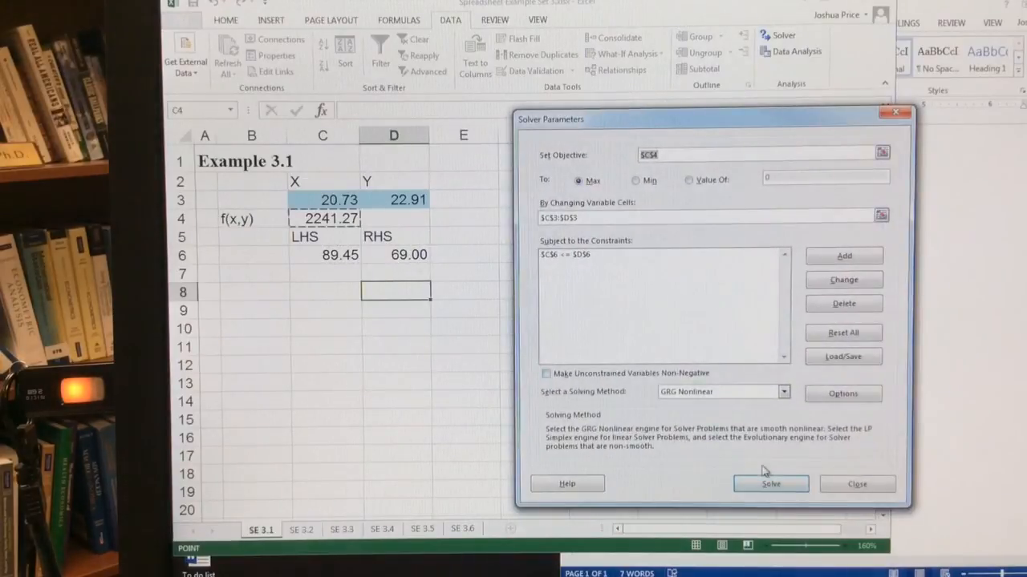
{"action": "left_click", "coordinate": [770, 485]}
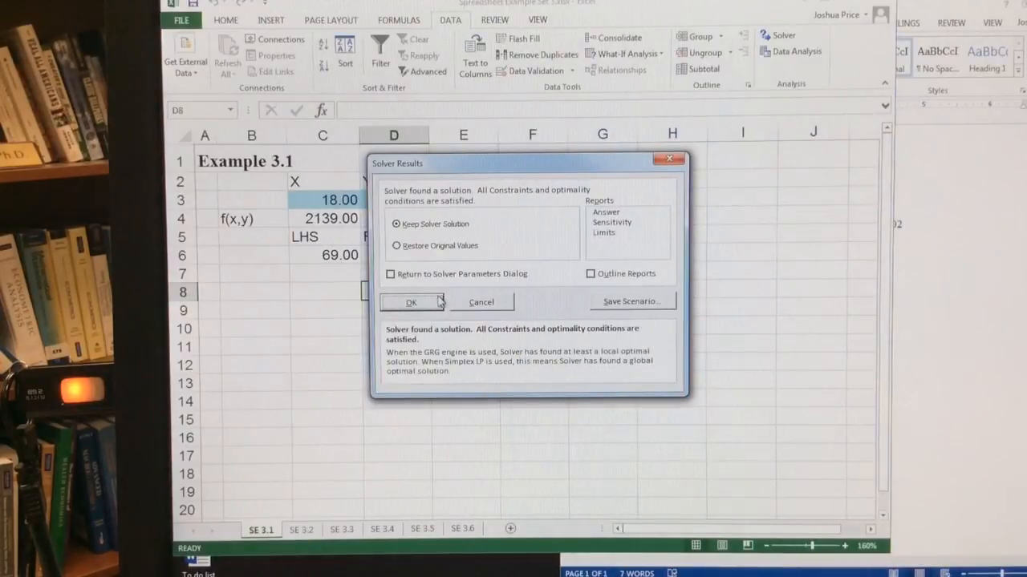
{"action": "left_click", "coordinate": [412, 302]}
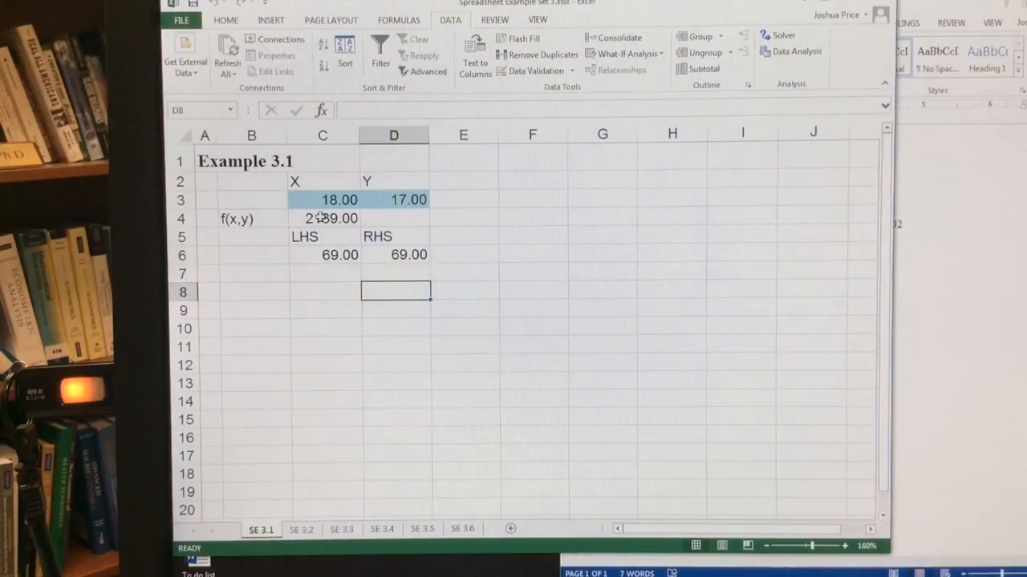